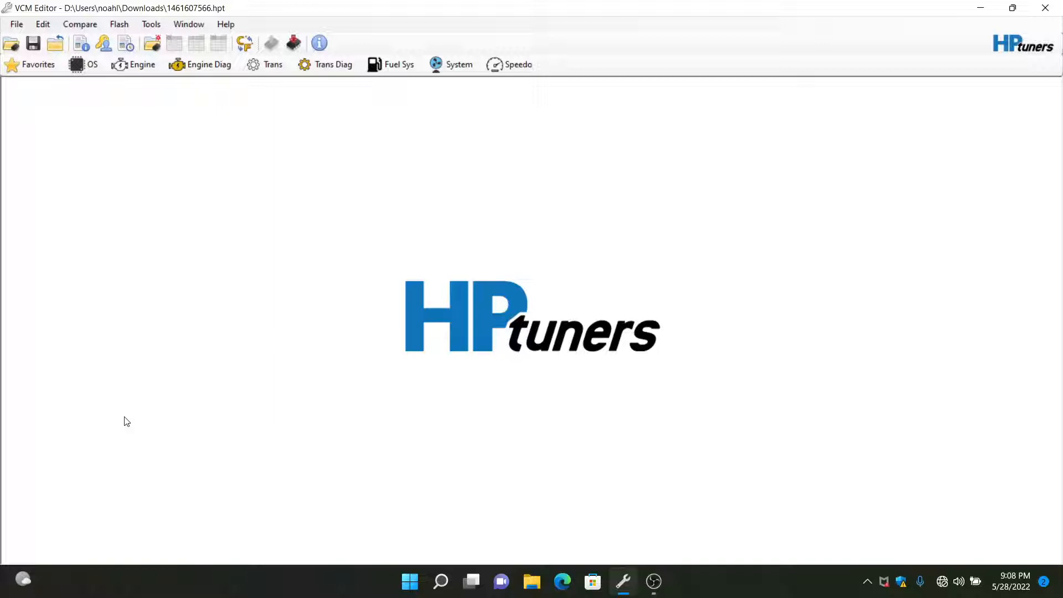
mouse_move(396, 87)
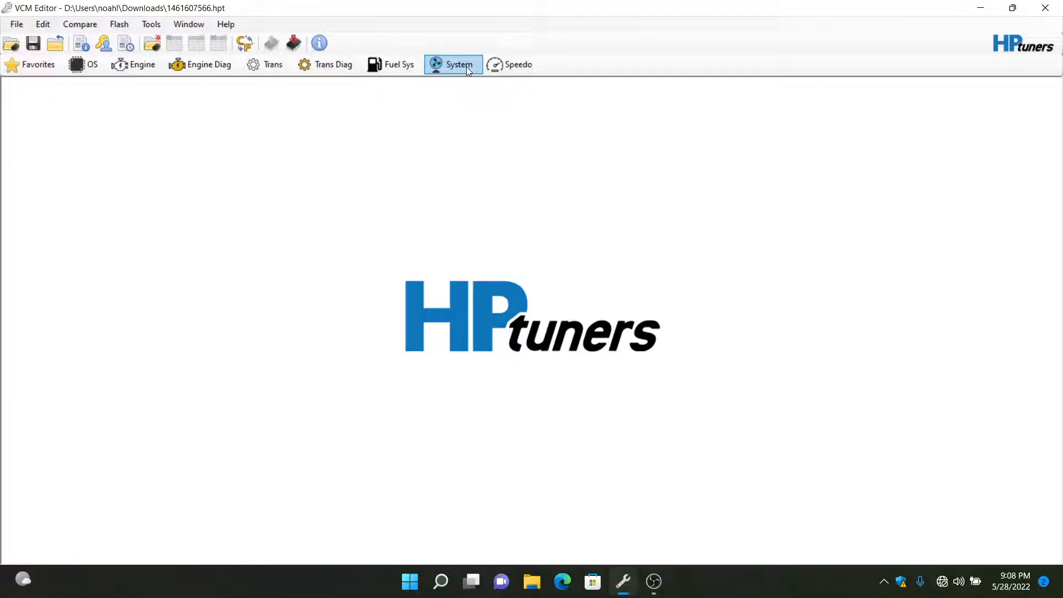
Bring up System > General and the Fuel System Voltage Minimum table showing 10.5 V.
left_click(453, 64)
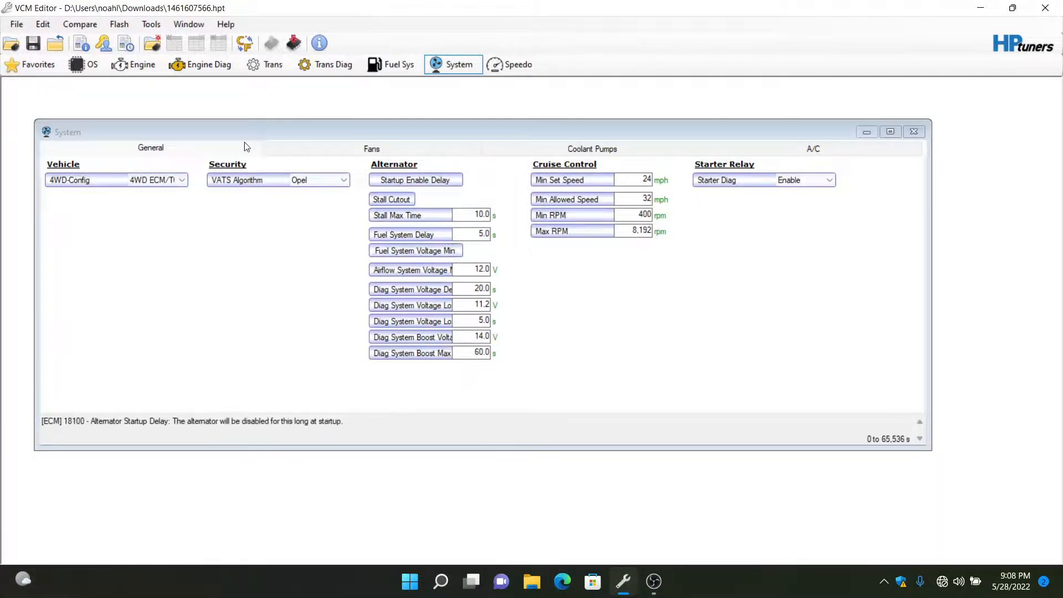
mouse_move(344, 179)
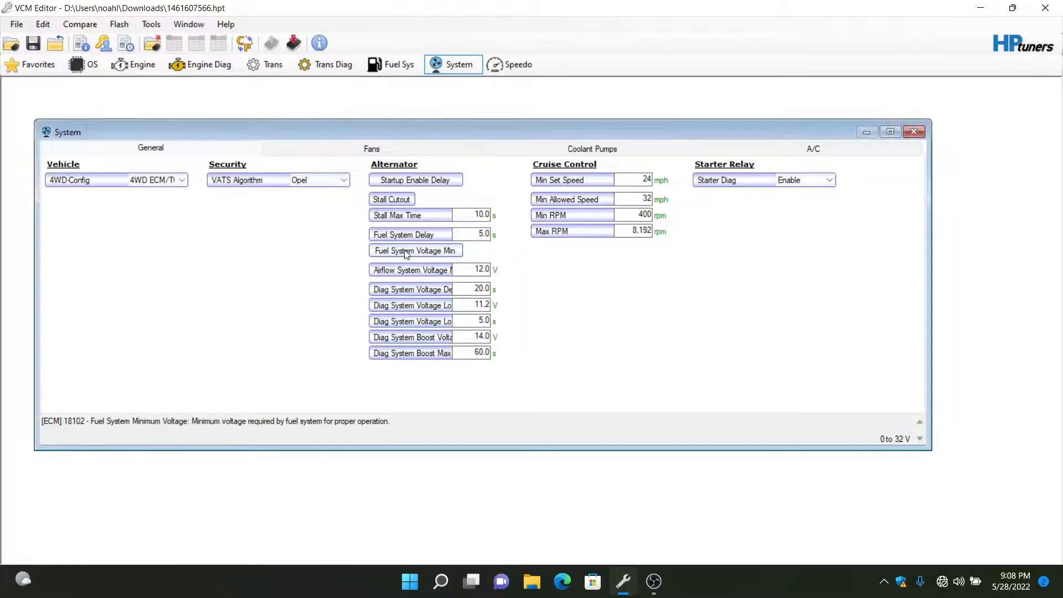
double_click(414, 250)
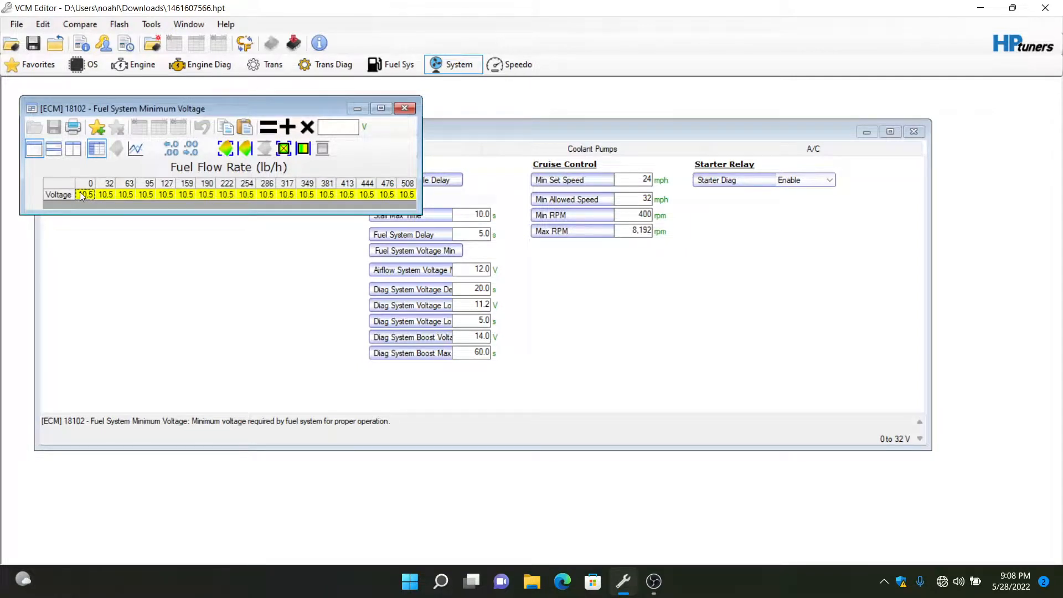
Set every Fuel System Voltage Minimum cell to 15.5 V and close the table.
left_click(85, 195)
type("15.5")
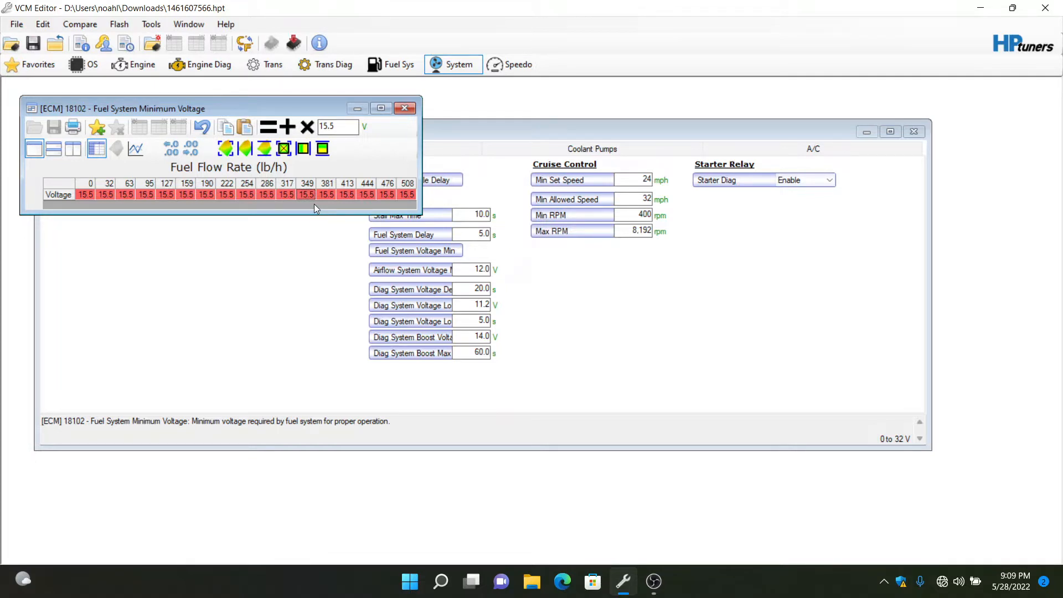
left_click(405, 107)
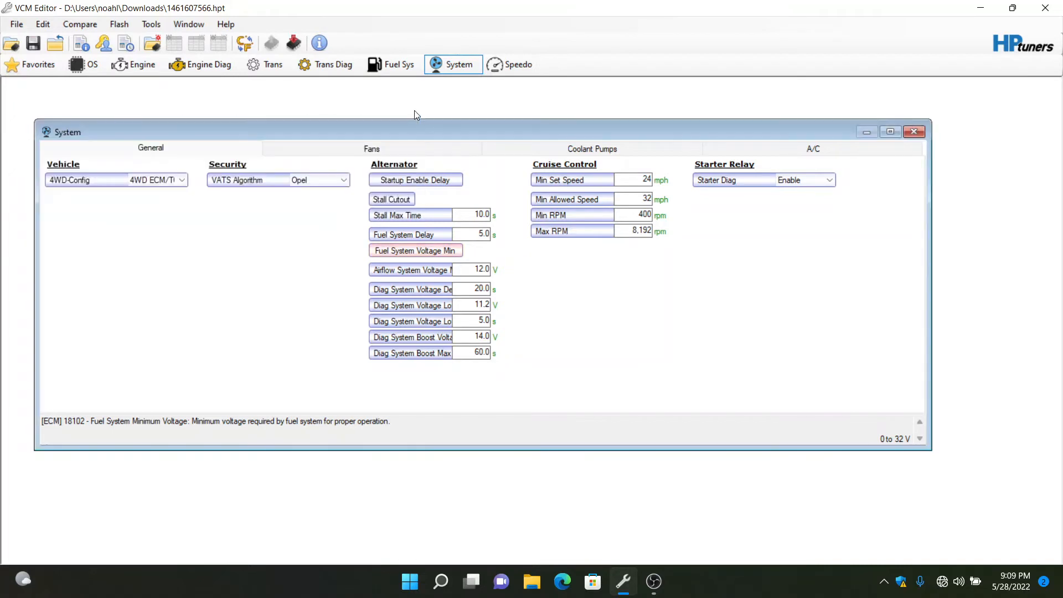